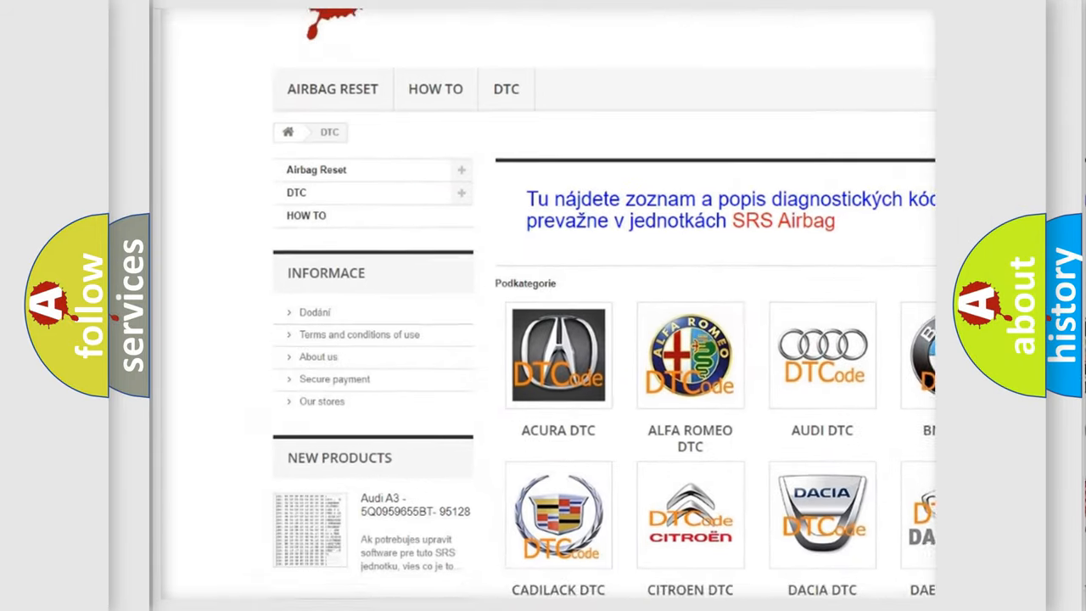
# - Open the AUDI DTC category from the Podkategorie grid to list its diagnostic code subcategories
pyautogui.scroll(-3)
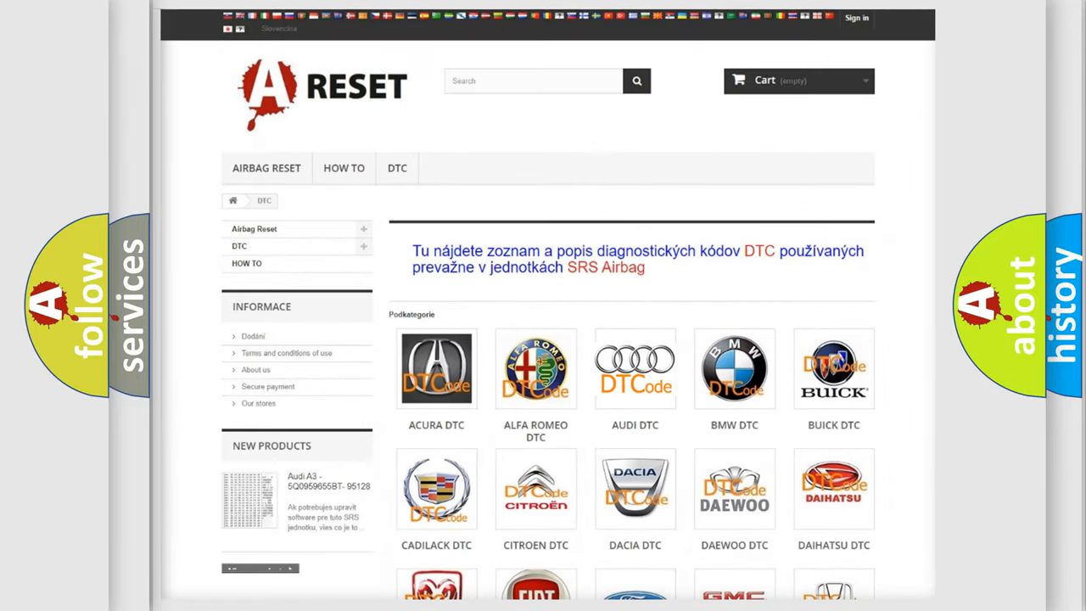
pyautogui.click(635, 369)
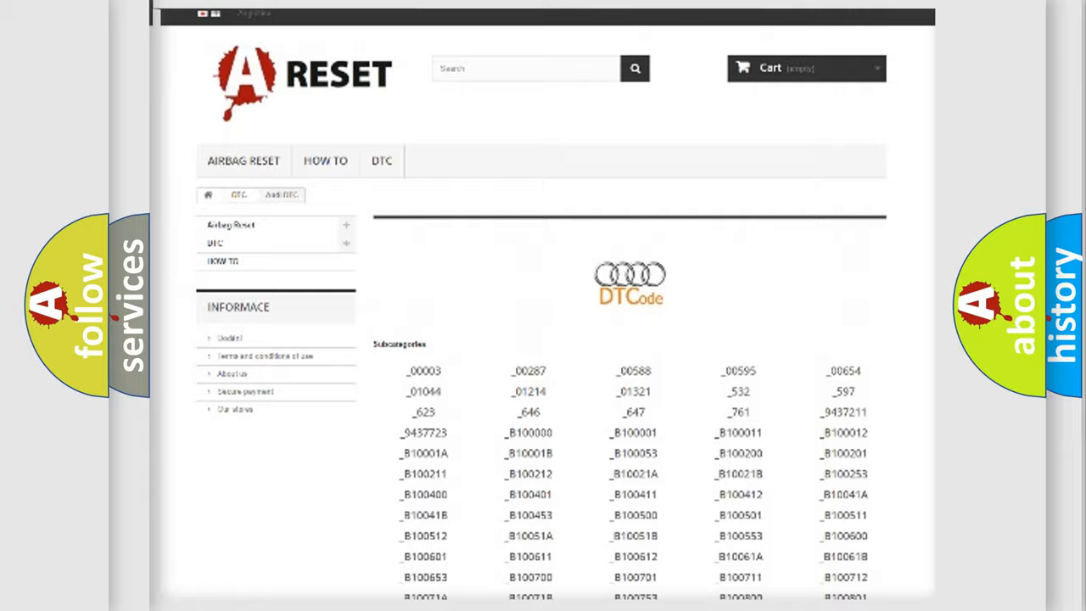